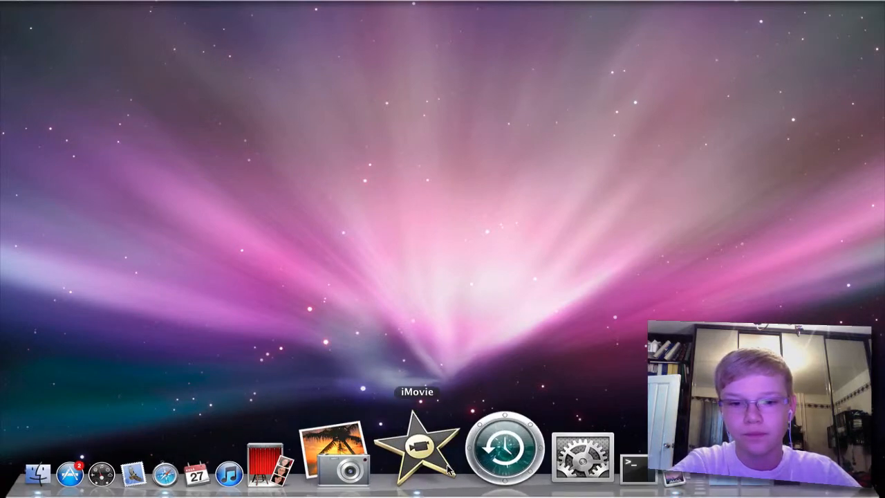
- Launch iMovie and start capturing iSight footage into the 'gun shot test' event
left_click(420, 449)
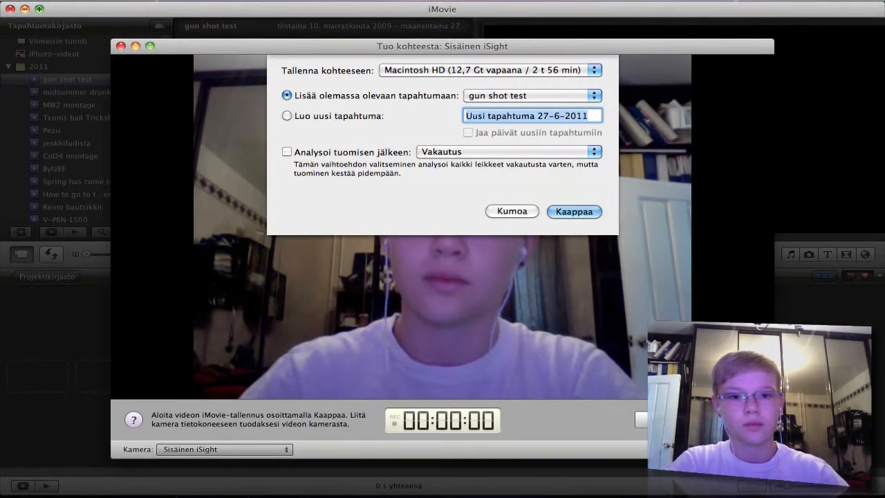
left_click(574, 210)
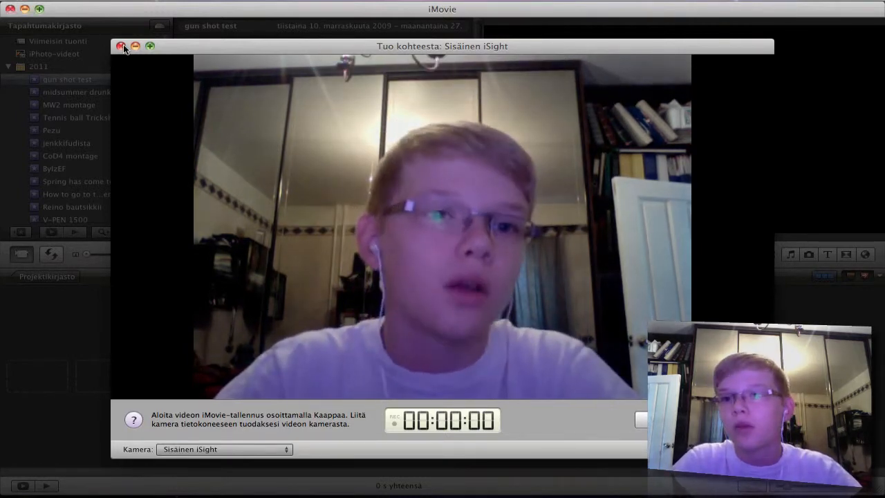
- Close the capture window and drag the new webcam clip into the Gunshot TEST project
left_click(120, 47)
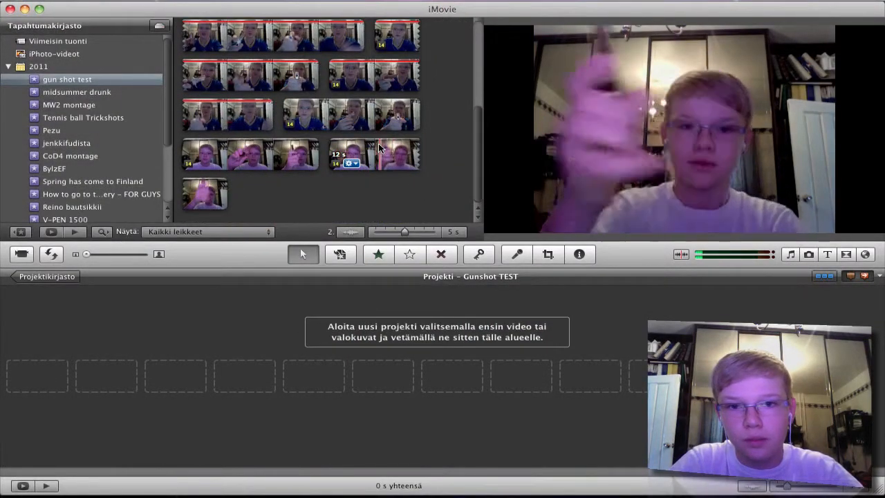
left_click(396, 155)
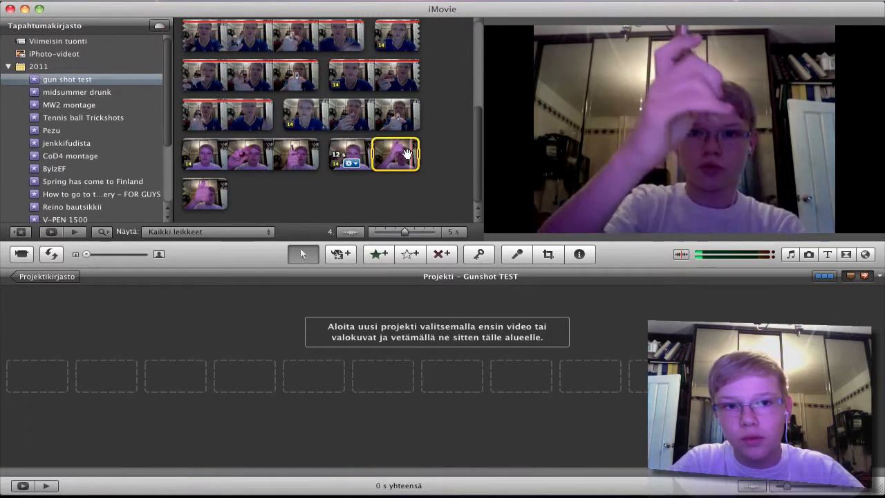
left_click_drag(395, 154, 97, 355)
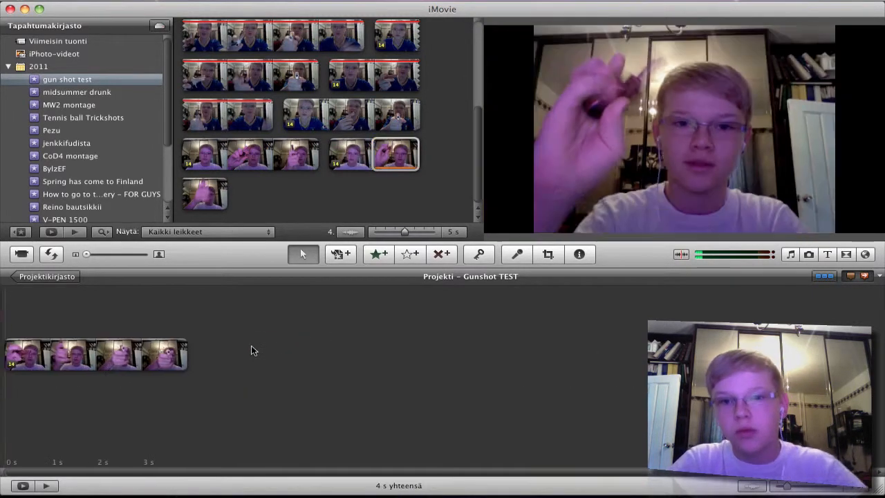
left_click(90, 354)
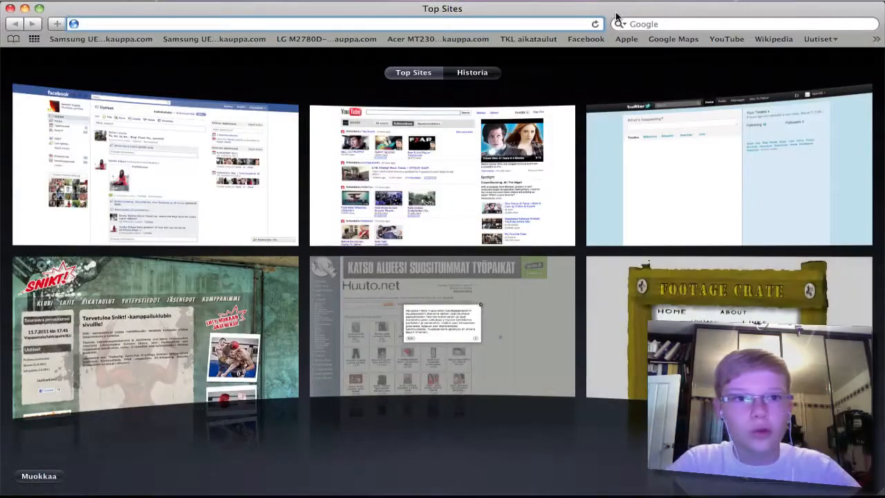
- Google 'pre-keyed muzzle flashes', reach FootageCrate and download the Machine Gun Muzzle Flash file
type("pre-keyed free")
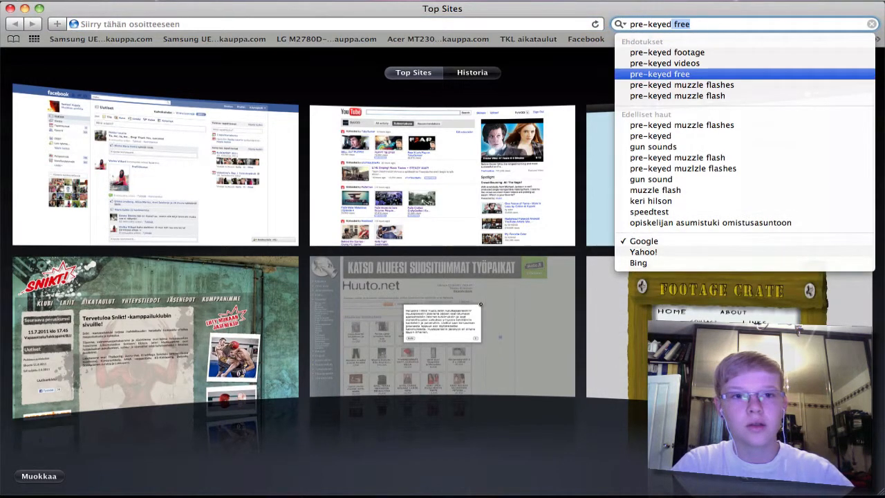
left_click(681, 85)
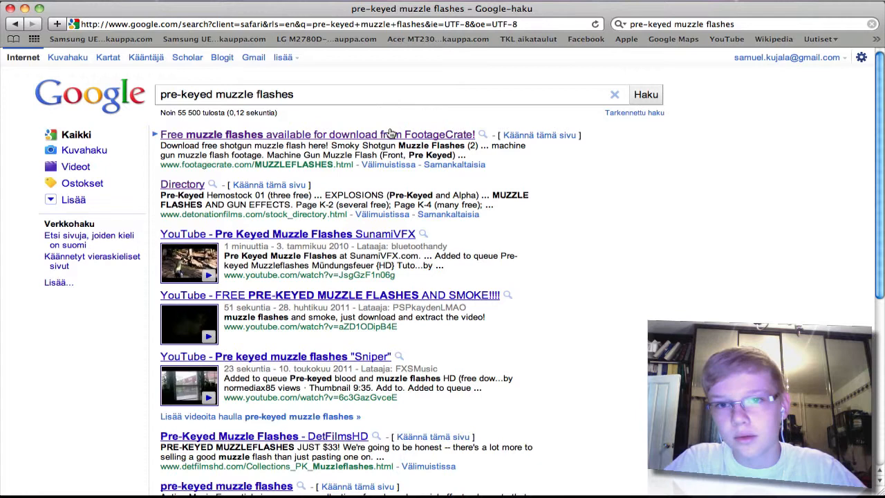
left_click(316, 134)
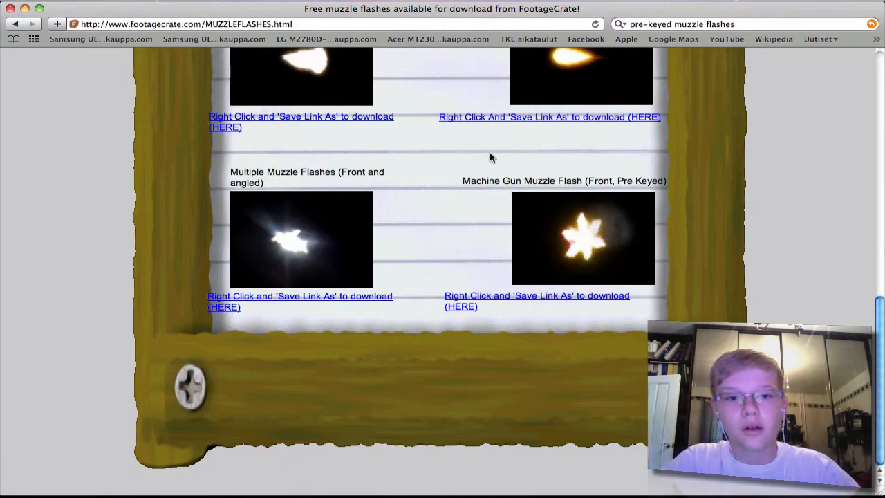
mouse_move(611, 197)
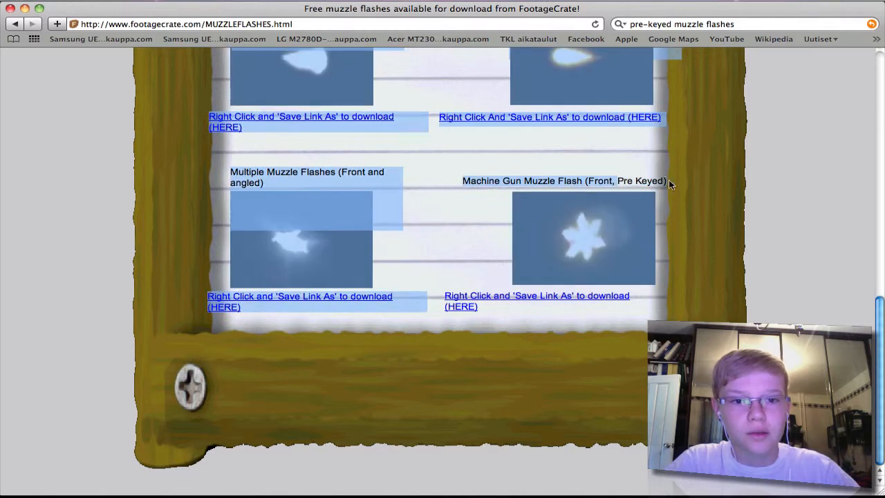
mouse_move(631, 354)
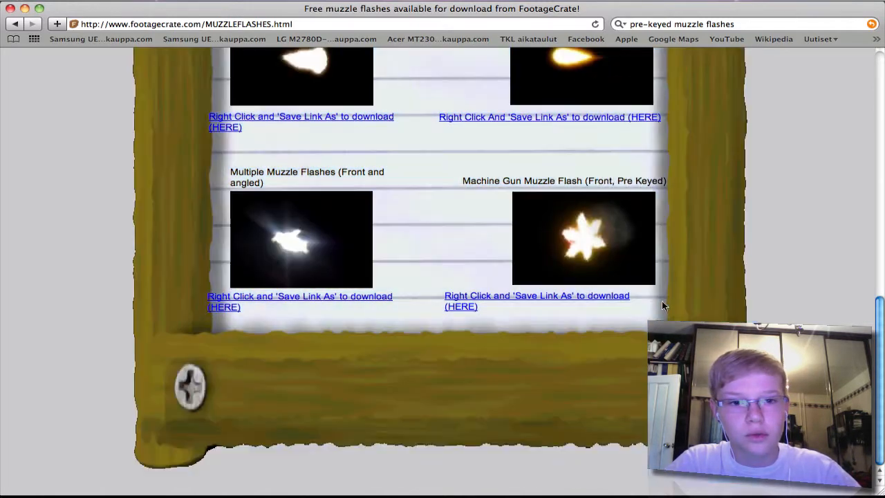
mouse_move(564, 299)
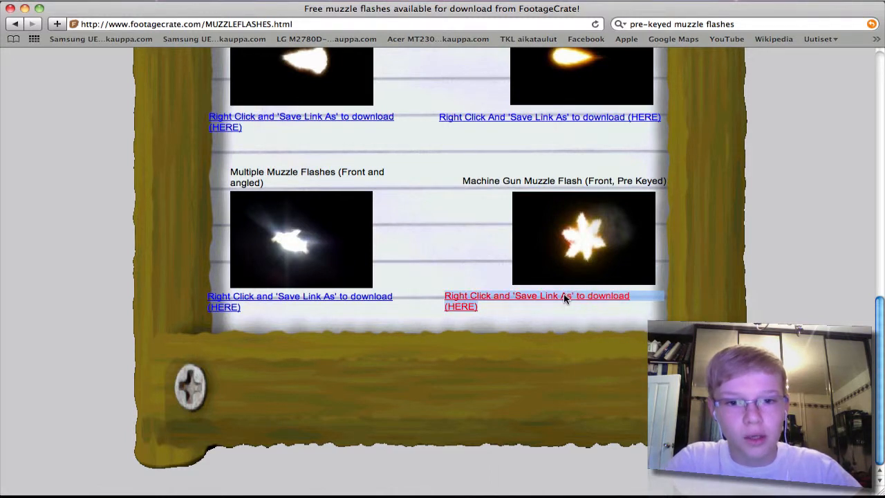
right_click(537, 302)
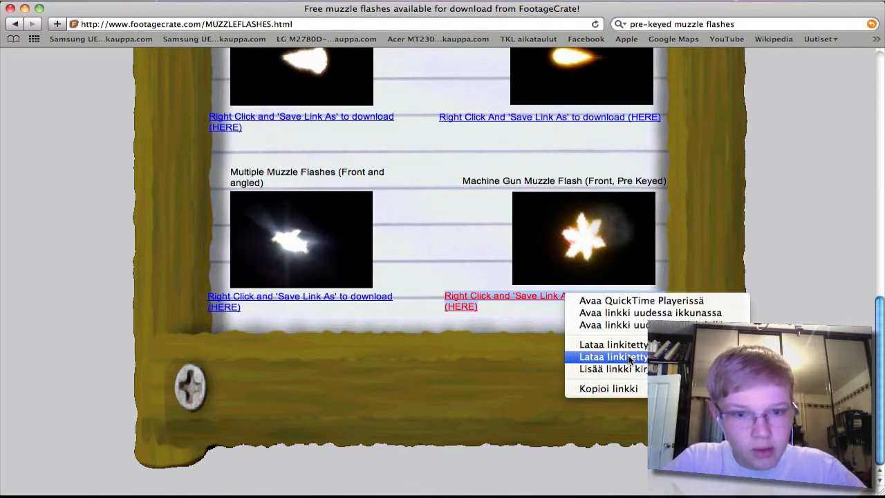
mouse_move(697, 235)
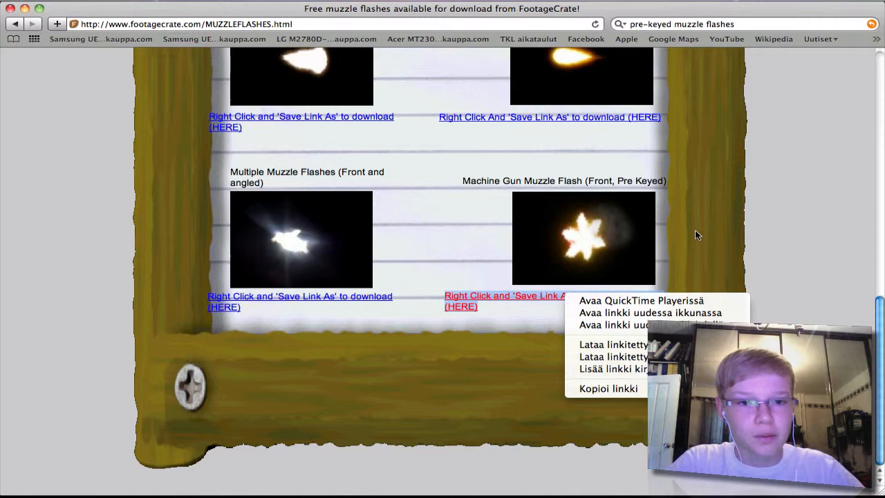
left_click(273, 228)
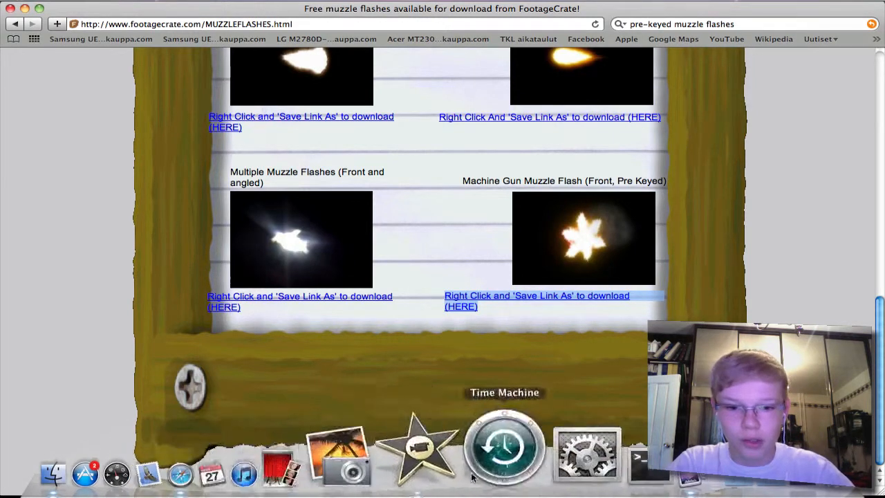
- Return to iMovie and select the imported muzzle flash clip for overlaying
left_click(421, 450)
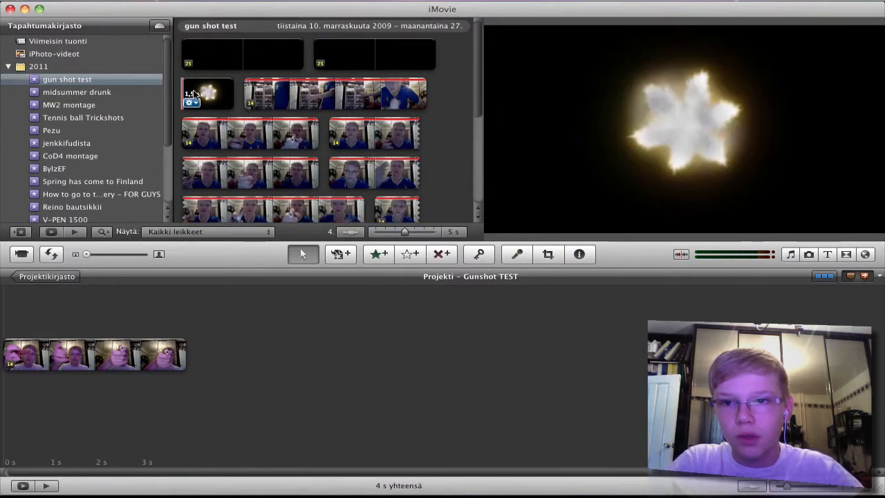
left_click(208, 94)
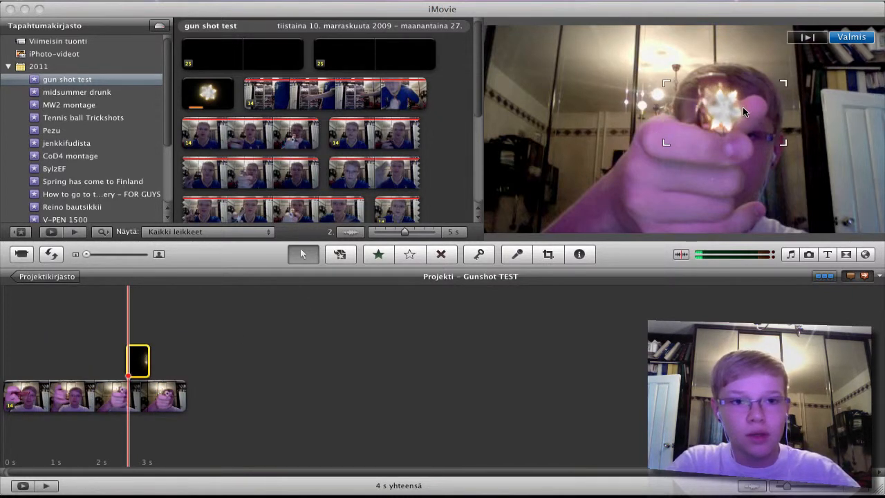
mouse_move(697, 167)
type(",1")
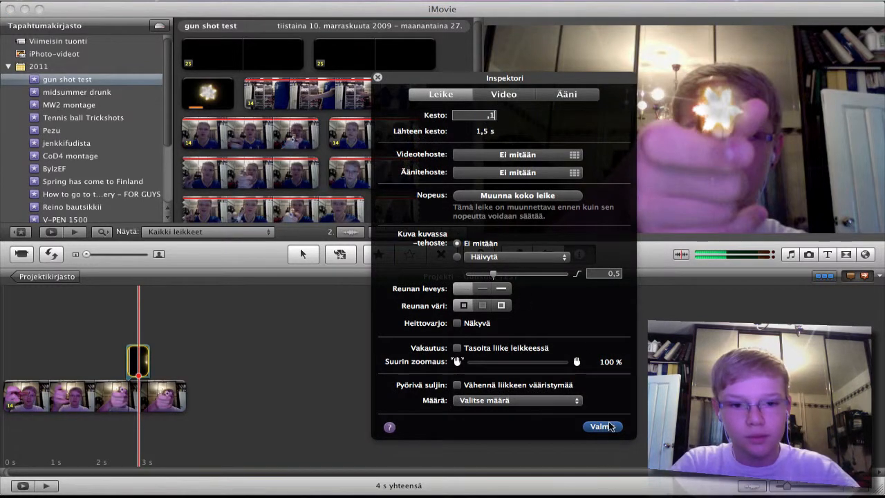
- Confirm the muzzle flash overlay settings and play the project back
left_click(602, 426)
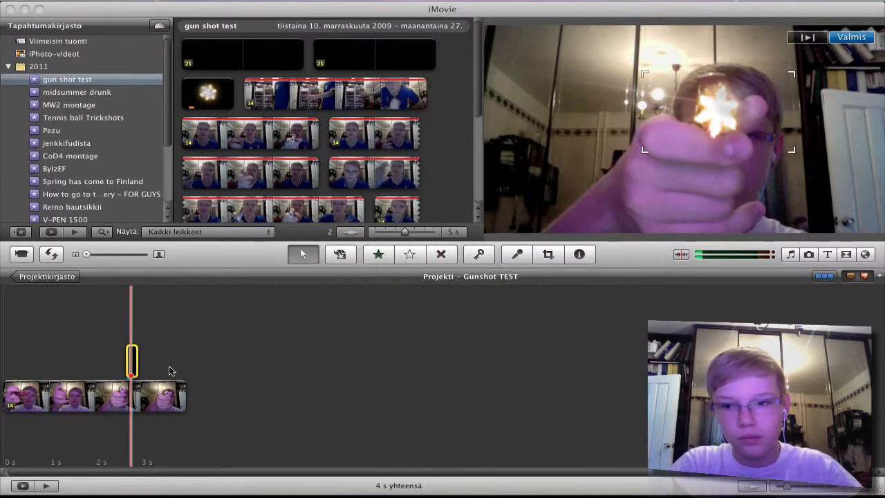
mouse_move(152, 358)
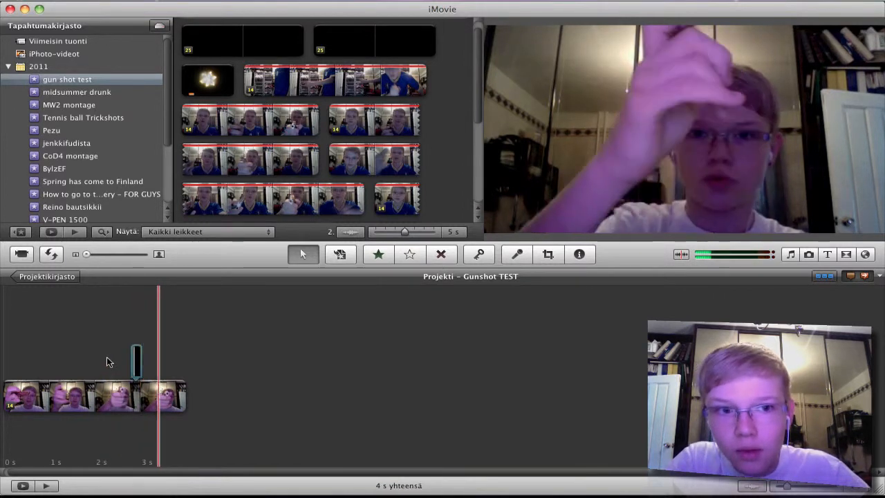
left_click(135, 359)
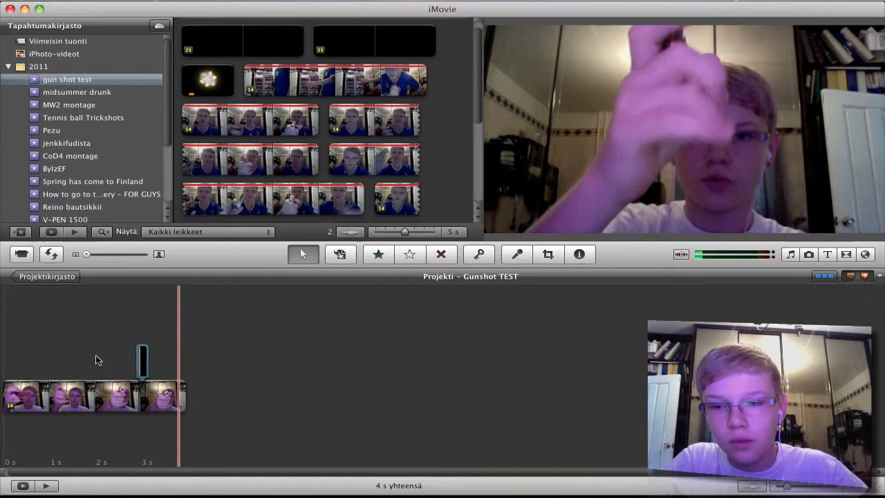
mouse_move(800, 262)
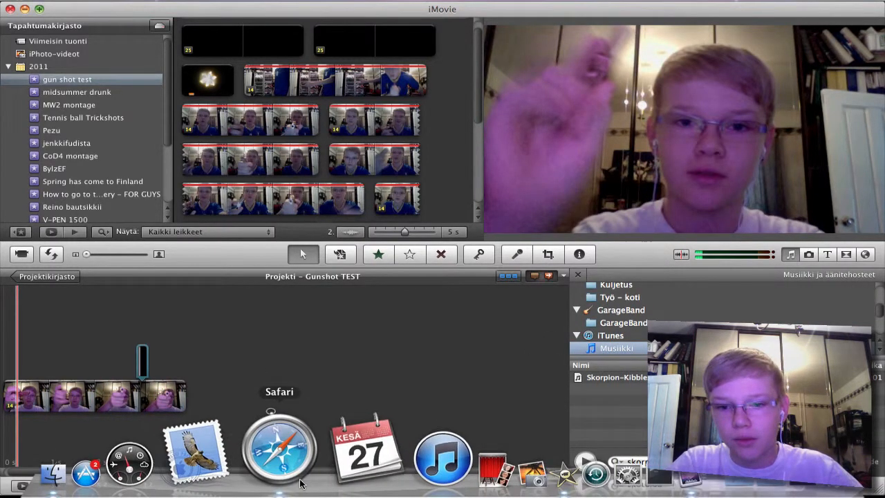
- Search Google for 'gun sound' in Safari and open the SoundBible Gun Sounds page
left_click(280, 449)
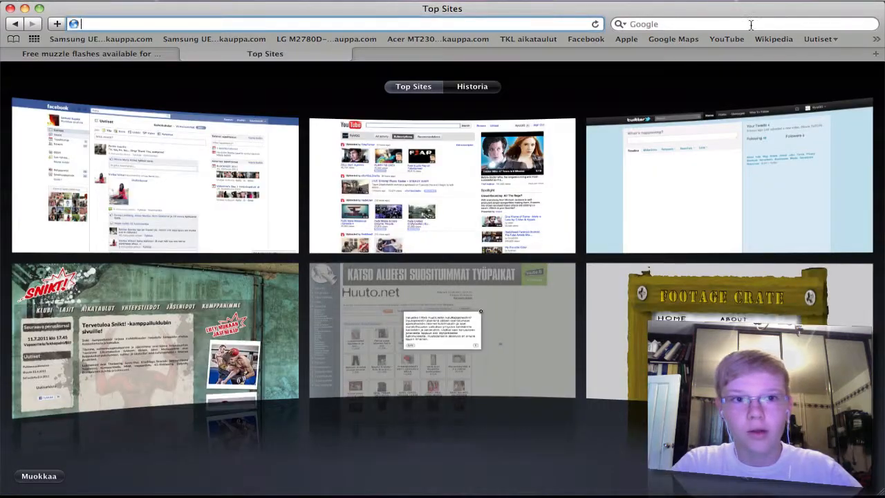
type("gun sound")
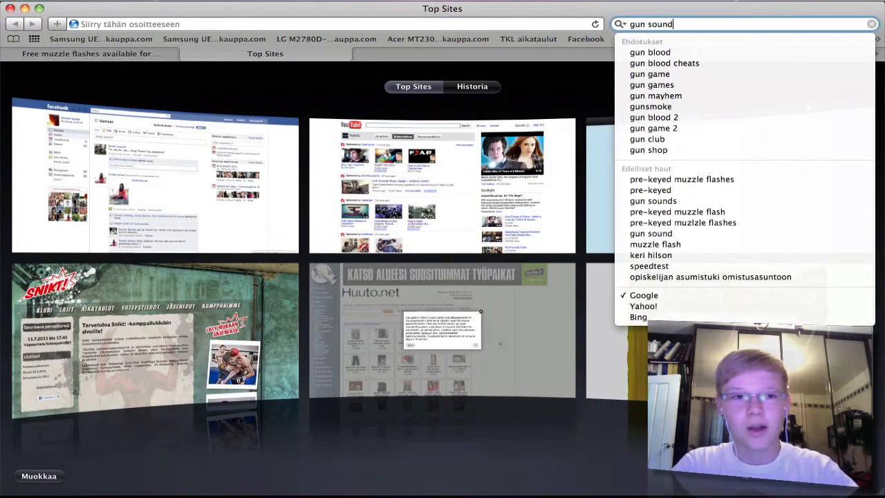
left_click(653, 200)
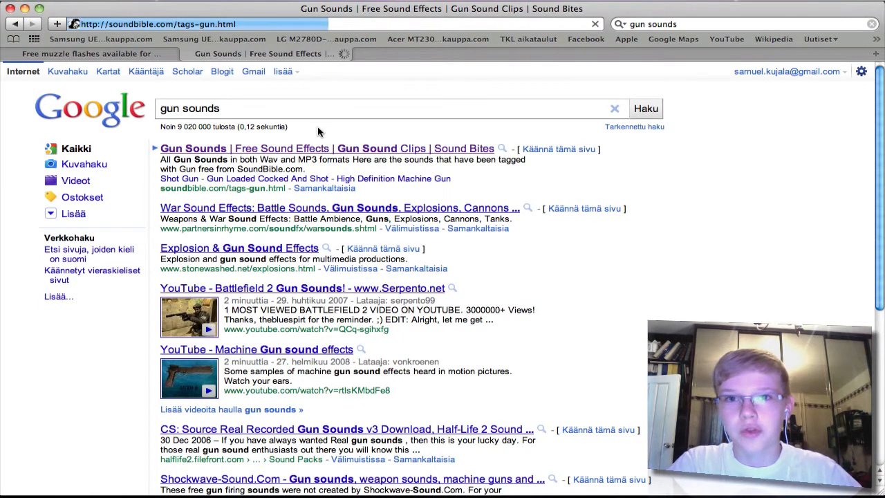
left_click(326, 148)
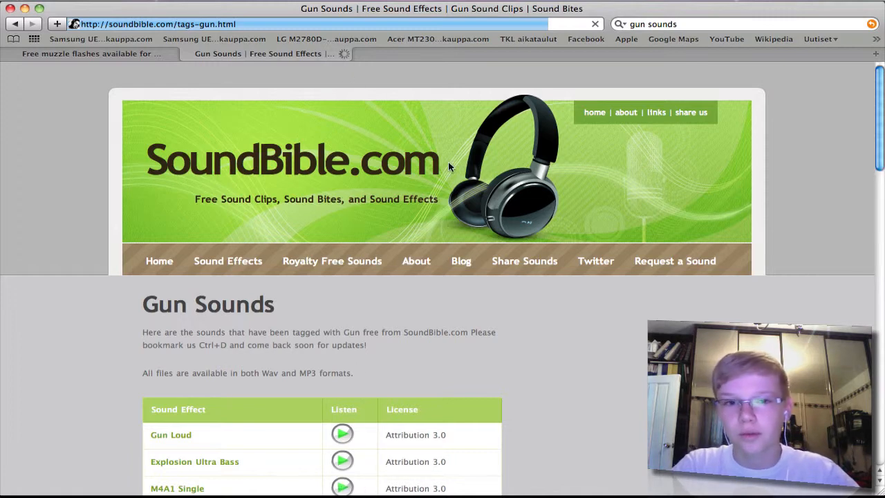
mouse_move(325, 484)
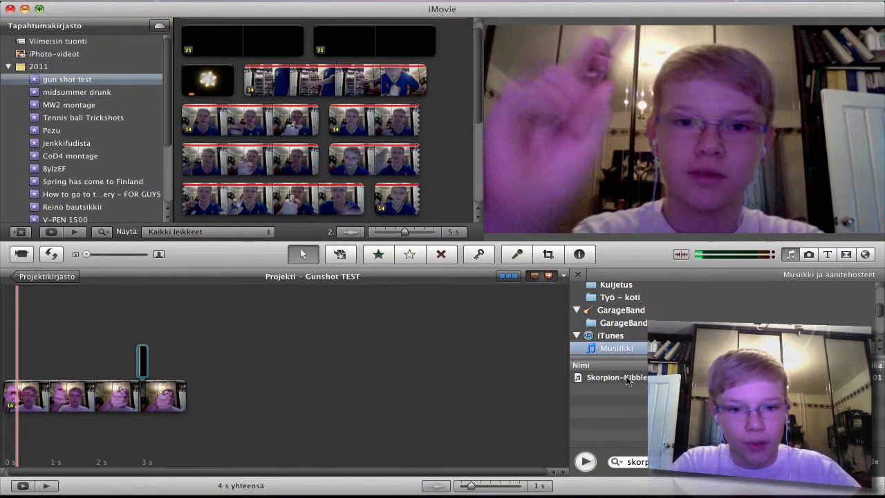
- Place the Skorpion gun sound under the muzzle flash and preview from just before it
left_click_drag(617, 376, 232, 381)
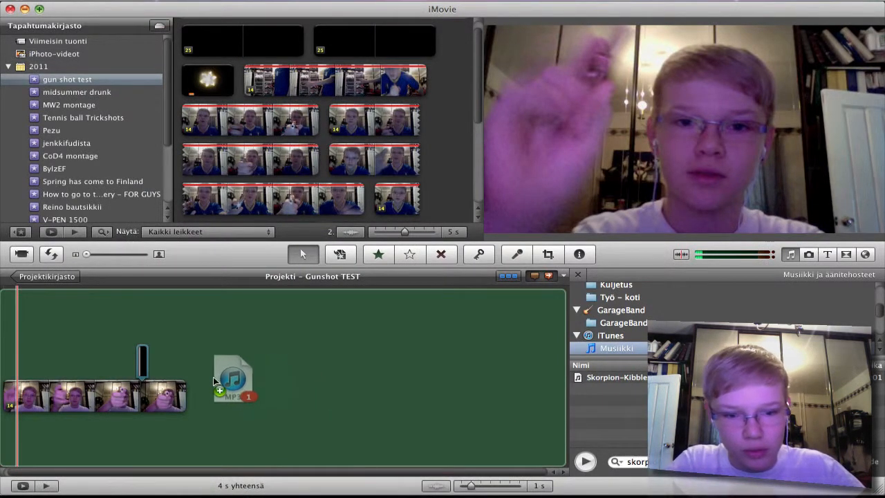
left_click_drag(234, 379, 133, 398)
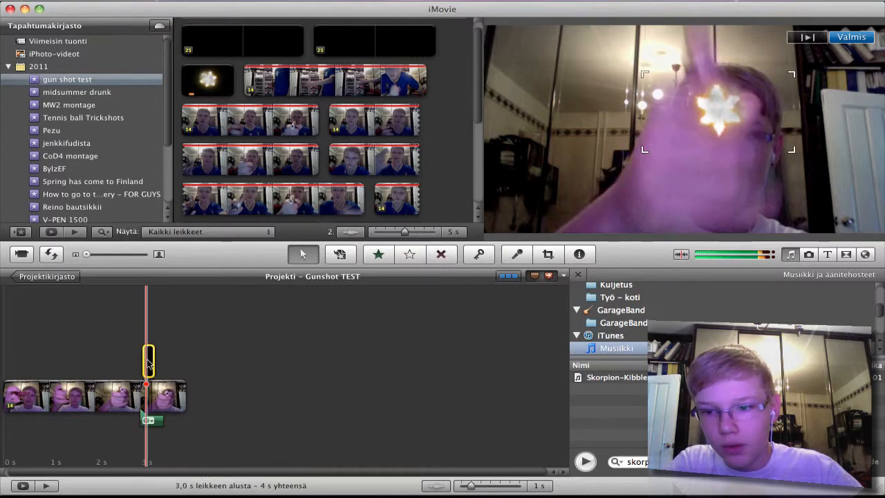
left_click(116, 359)
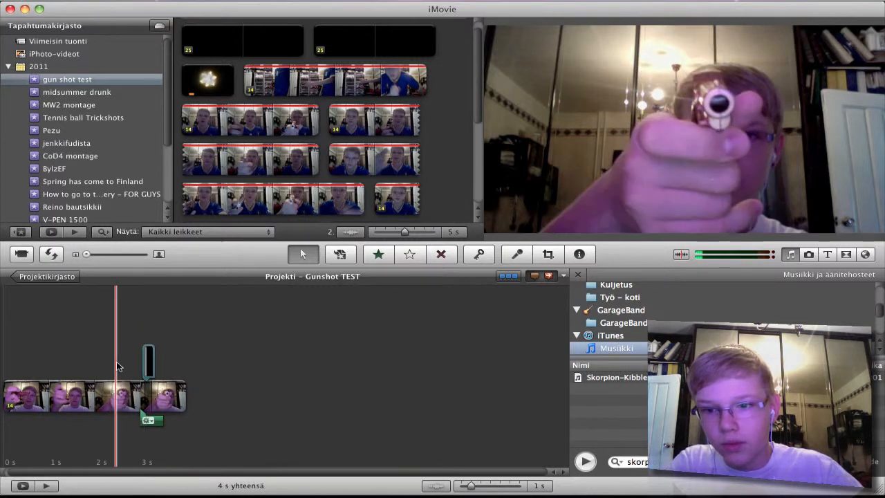
mouse_move(135, 371)
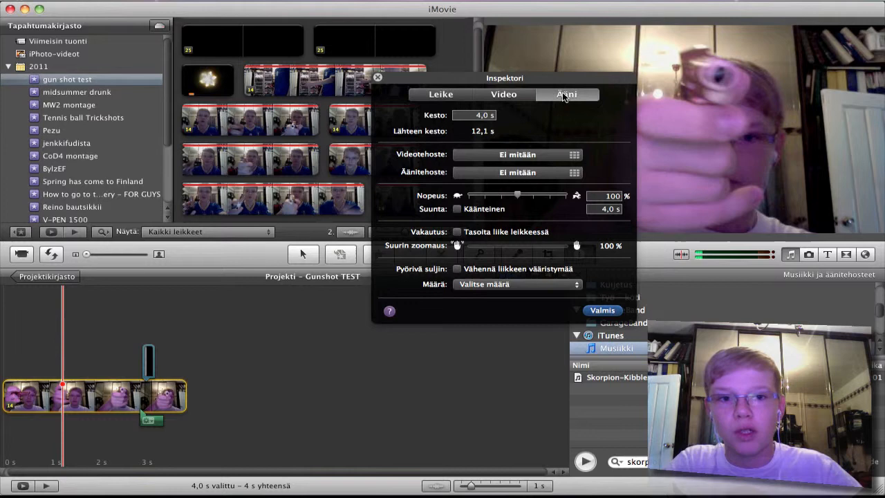
left_click(567, 94)
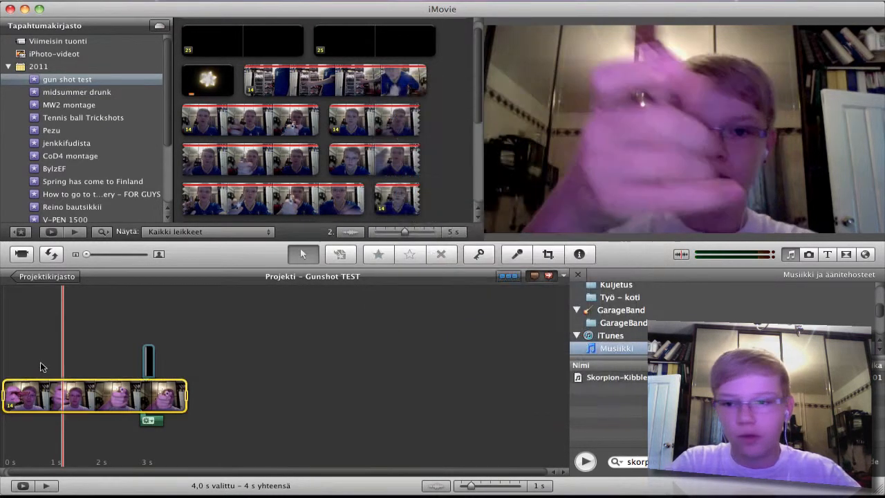
left_click(49, 374)
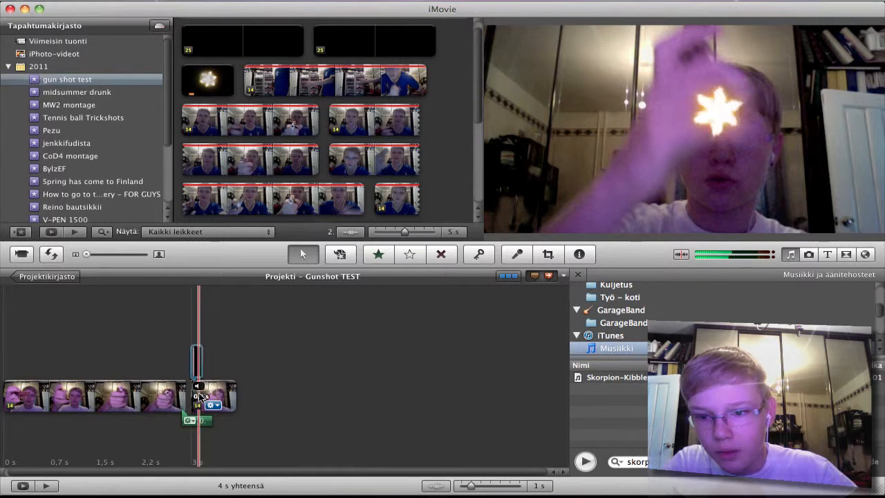
- Trim the footage to the playhead and raise the flash frame's brightness to 25% and contrast to 23%
right_click(196, 398)
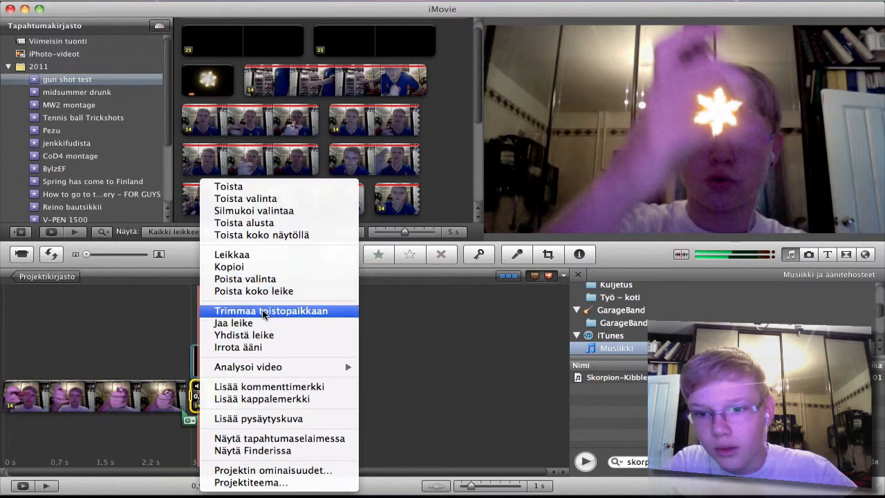
left_click(271, 310)
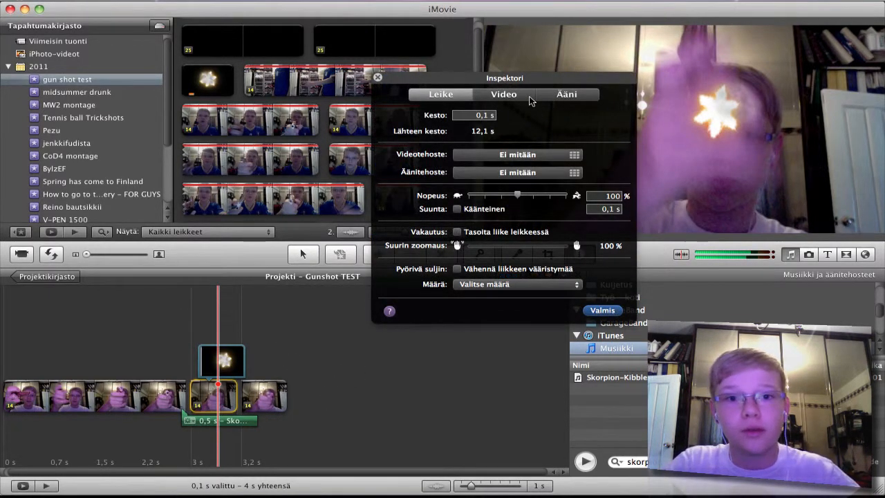
left_click(504, 94)
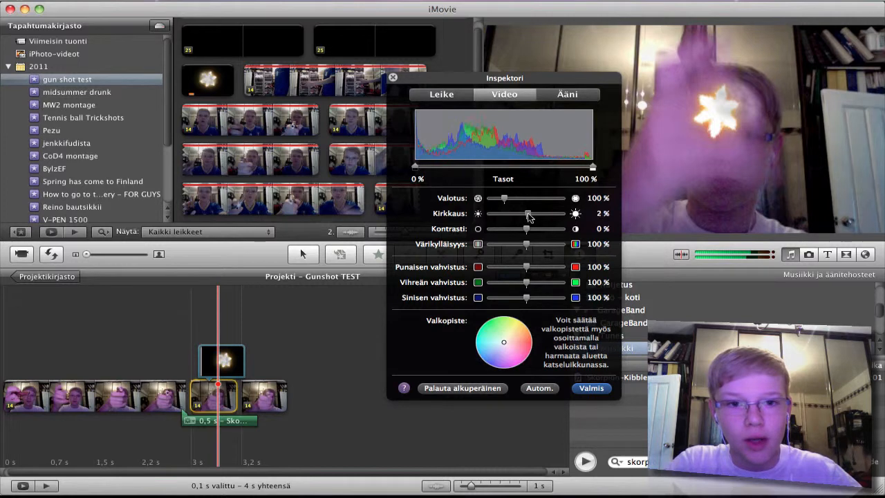
left_click_drag(528, 213, 541, 213)
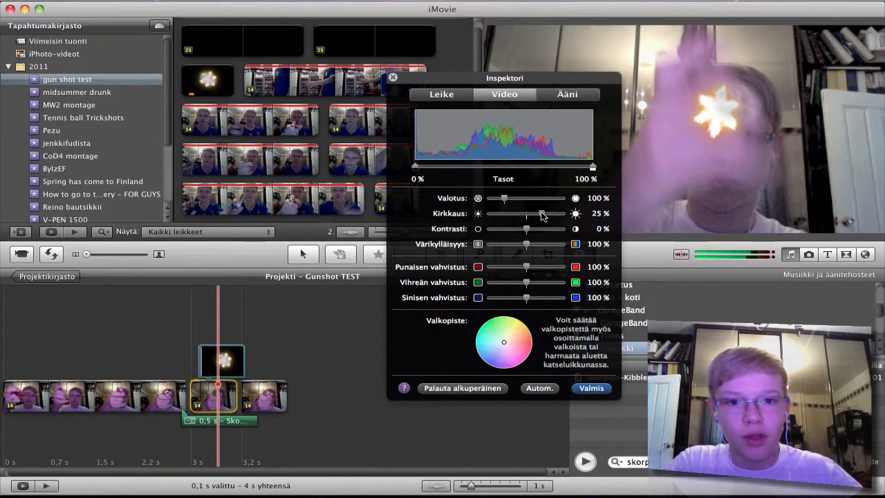
mouse_move(522, 224)
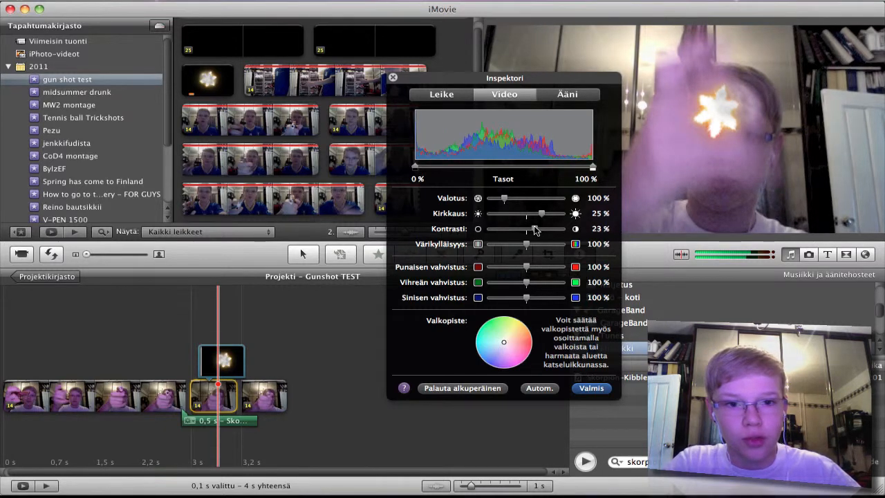
left_click(592, 388)
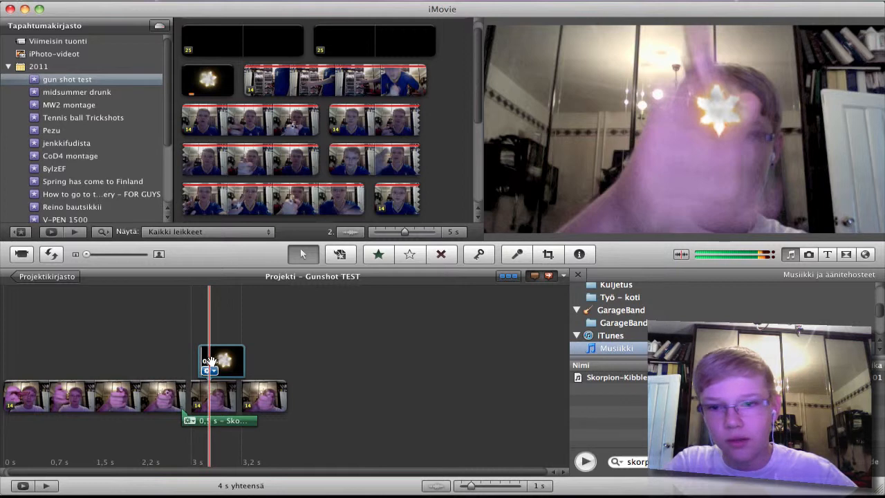
- Copy the muzzle flash overlay and place a second copy right after the first
left_click(221, 359)
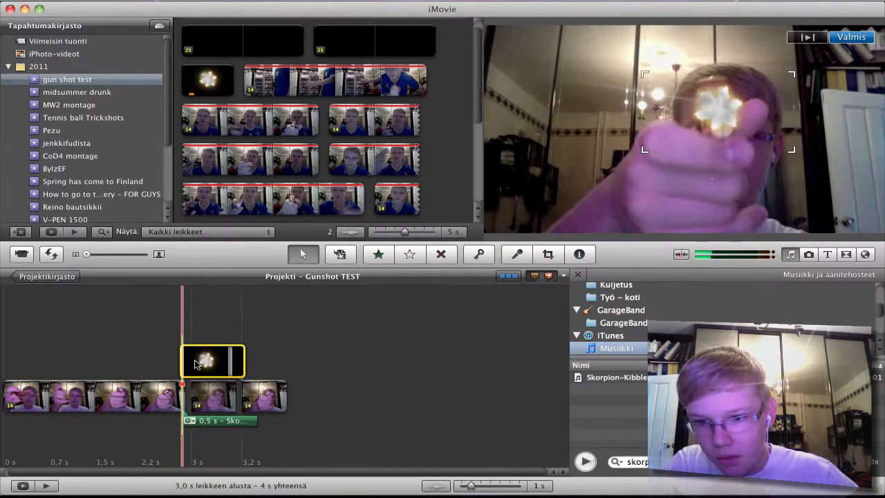
mouse_move(207, 378)
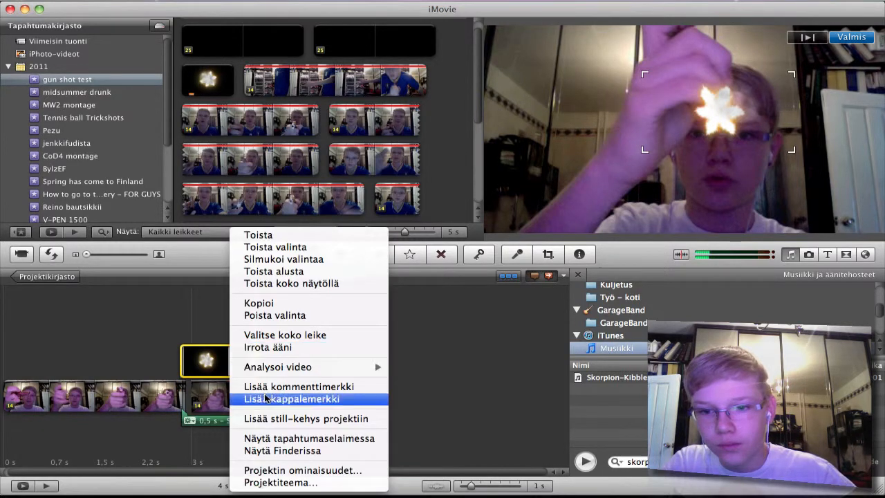
left_click(292, 398)
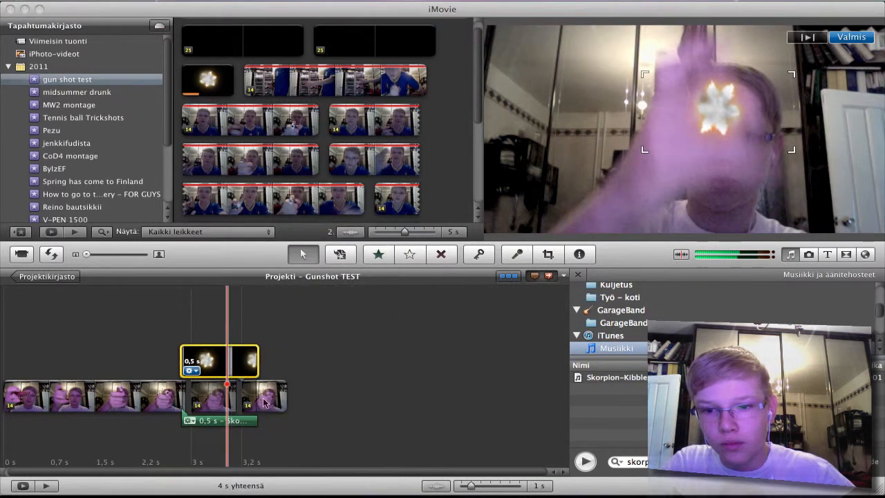
left_click(242, 361)
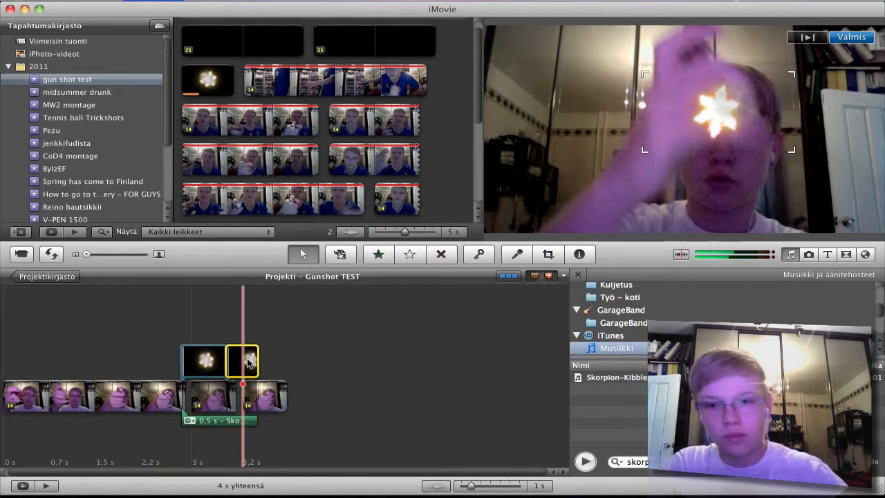